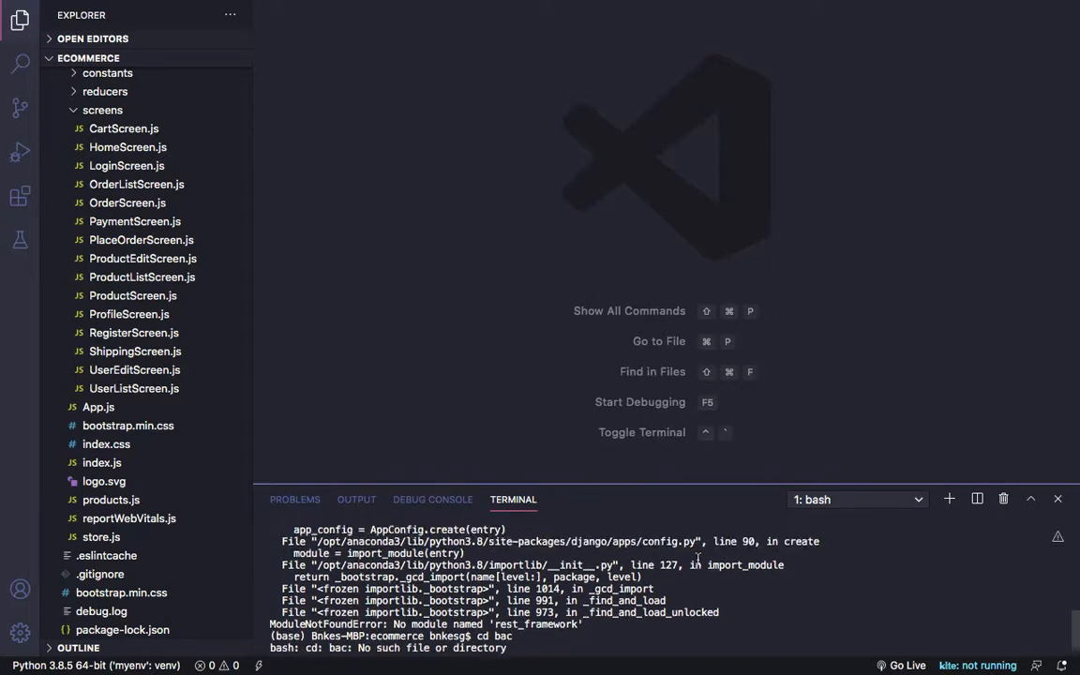
# Step: Scroll the terminal up to review the failed cd attempt before entering backend/
pyautogui.scroll(3)
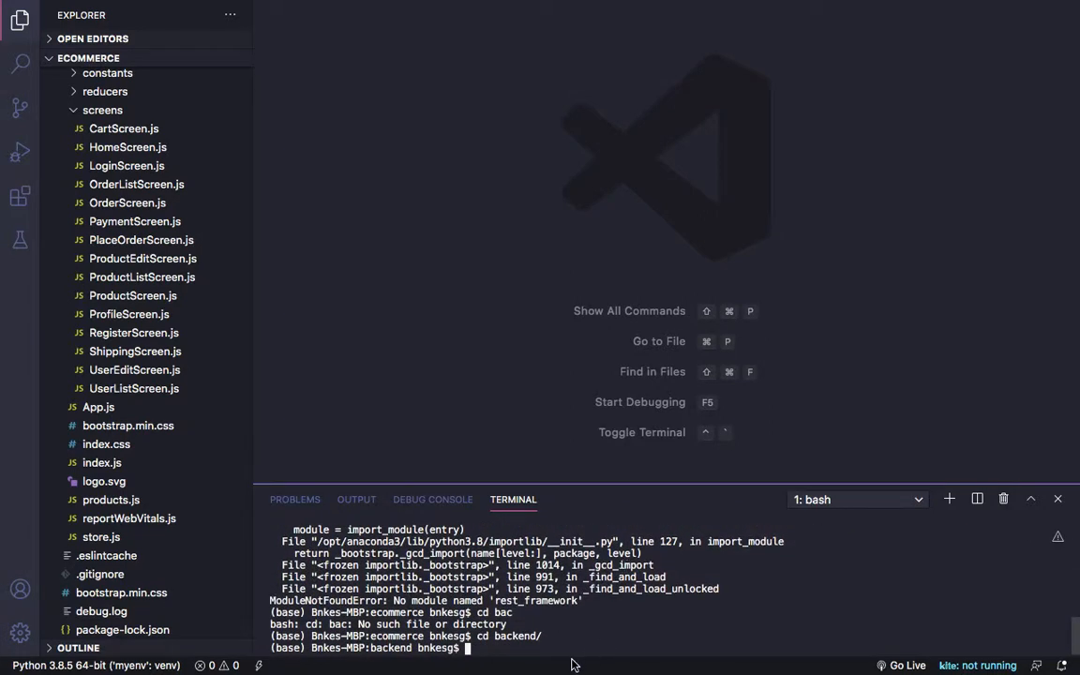
# Step: Run python manage.py migrate inside backend, getting the 'can't open file manage.py' error
pyautogui.write('cd bac')
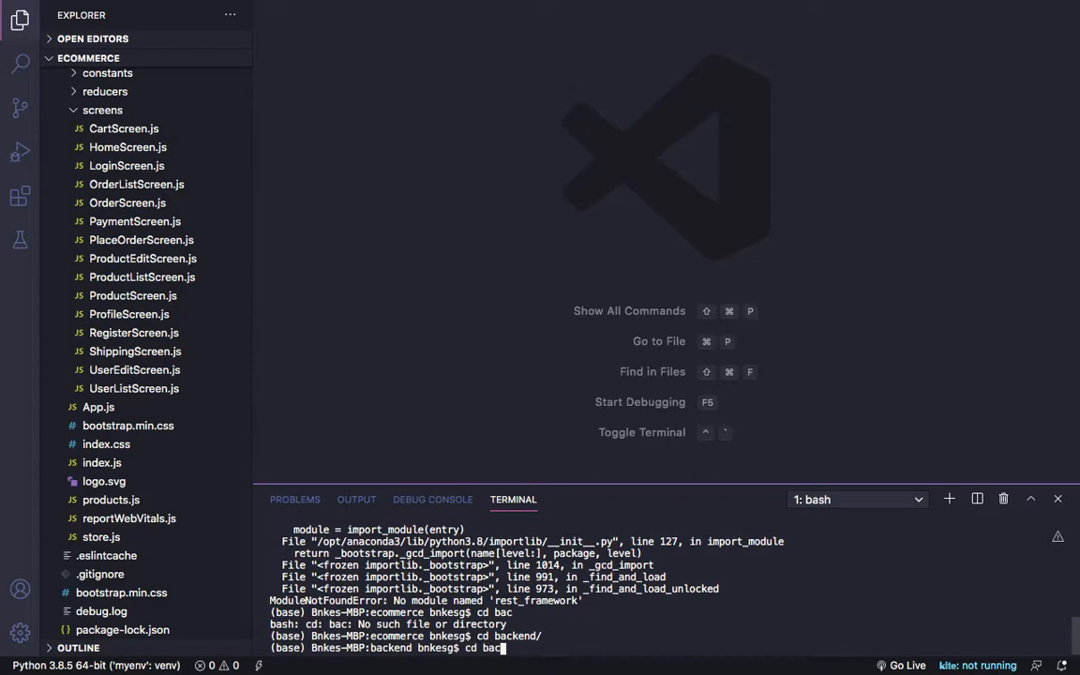
pyautogui.write('python manage.py migratge')
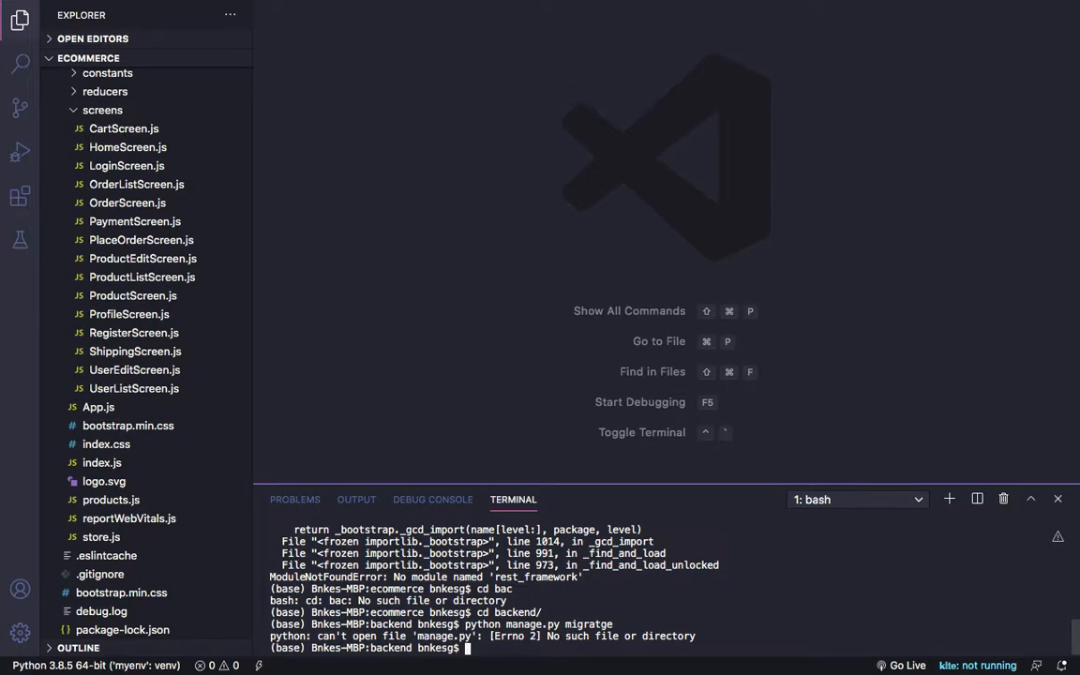
pyautogui.write('cd')
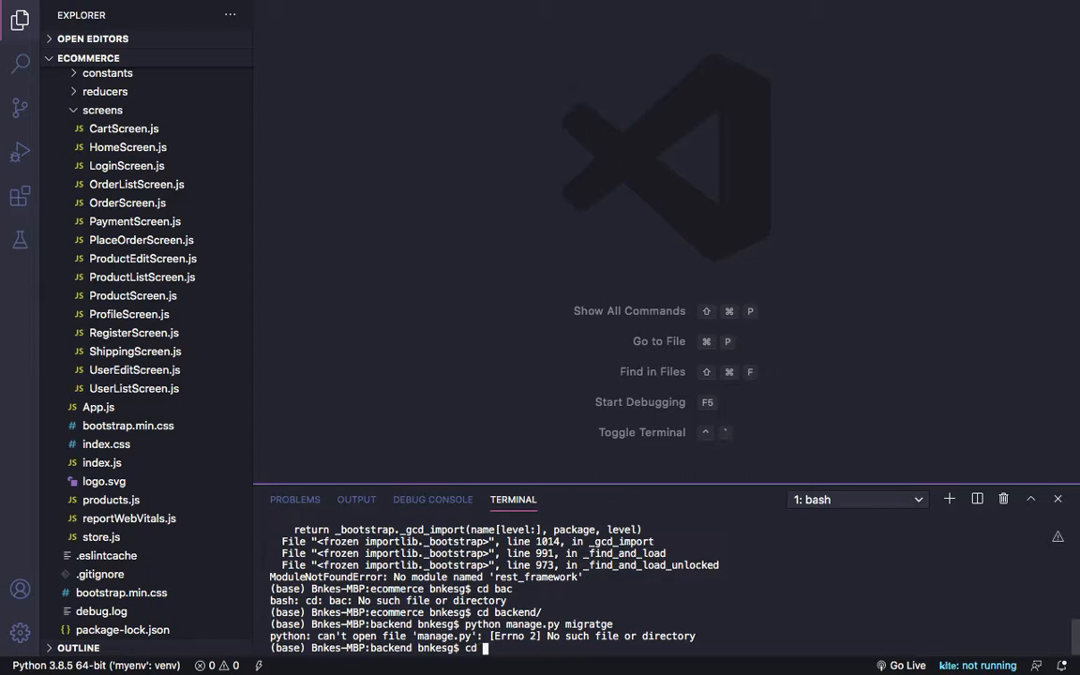
# Step: Return to the ecommerce project root with cd .
pyautogui.press('Return')
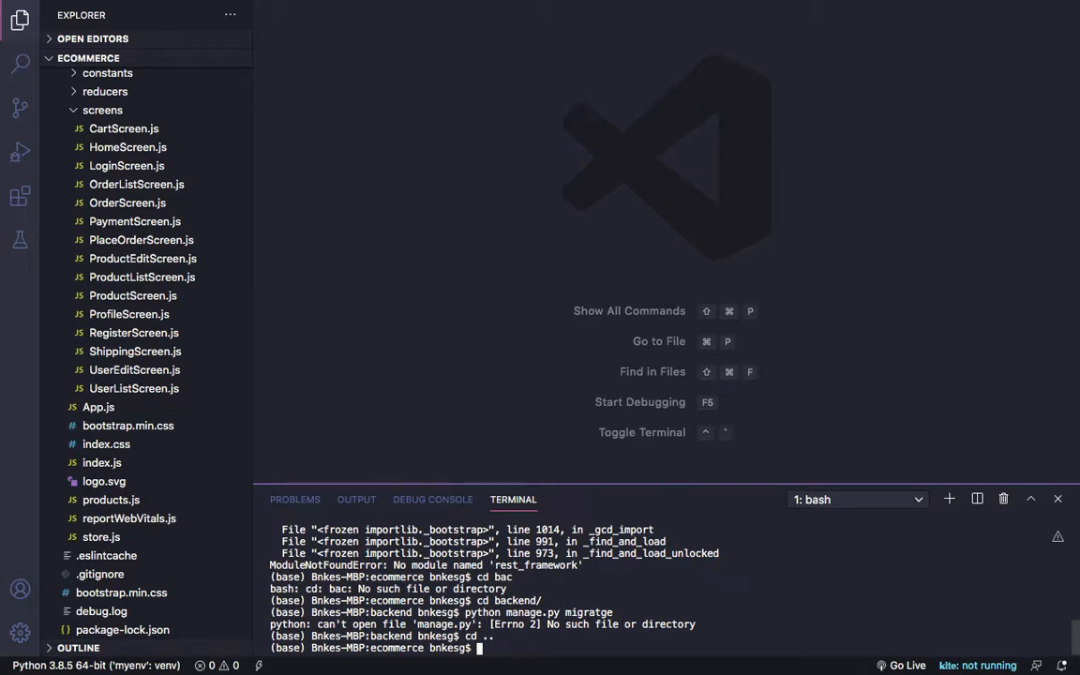
# Step: Run python manage.py migrate from the root, hitting ModuleNotFoundError for 'rest_framework'
pyautogui.write('python')
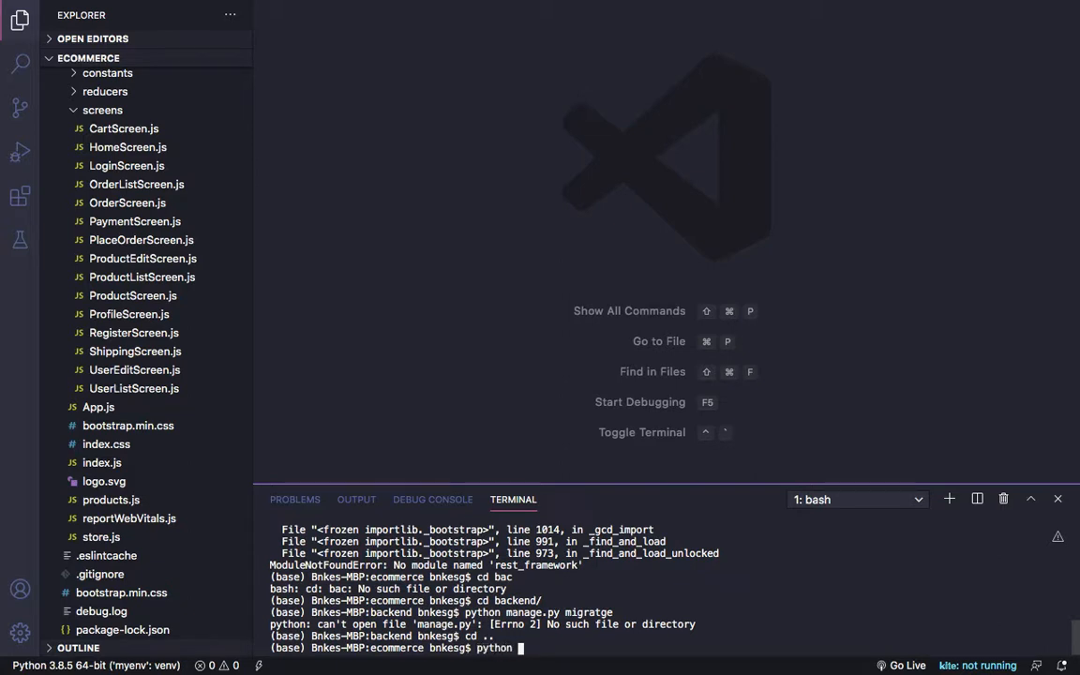
pyautogui.write('manag')
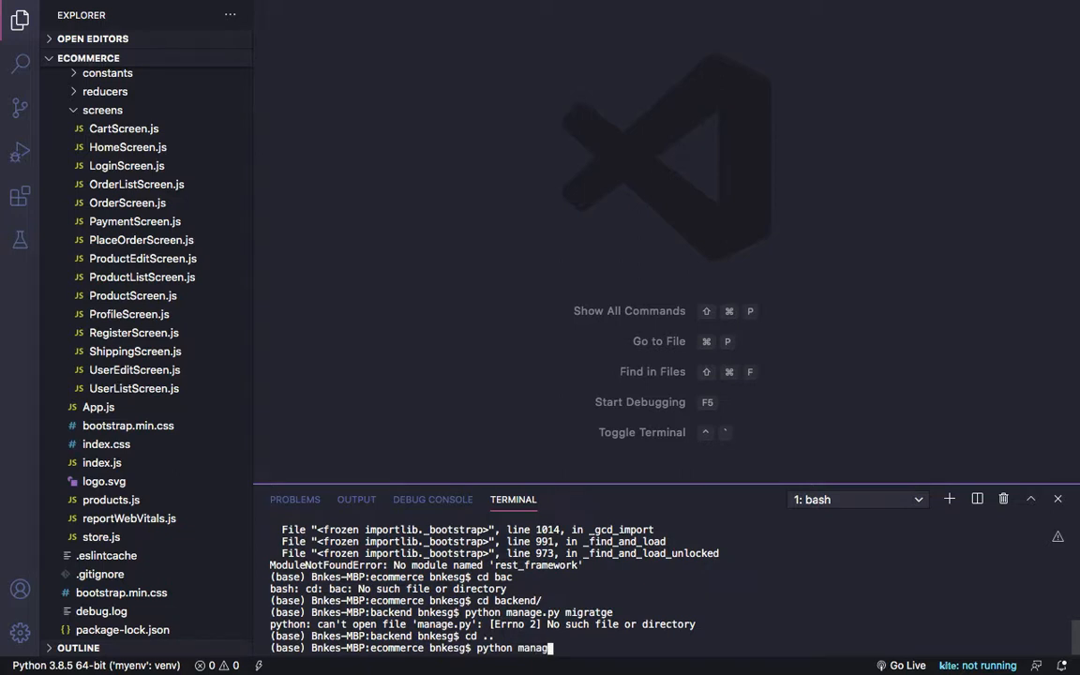
pyautogui.write('.py')
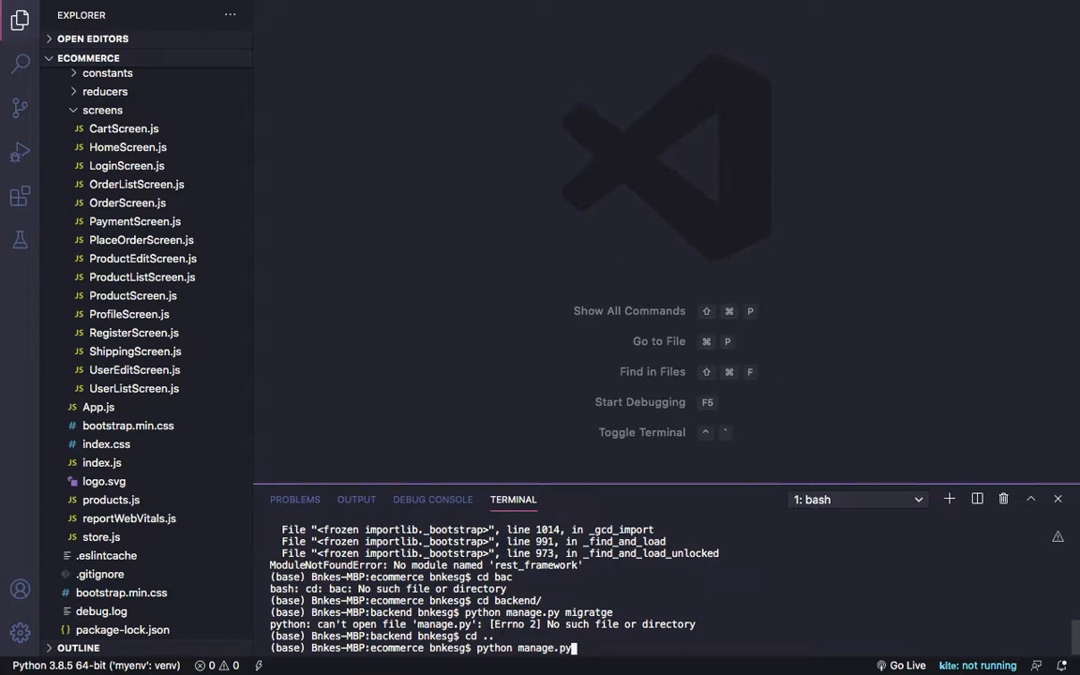
pyautogui.write('mi')
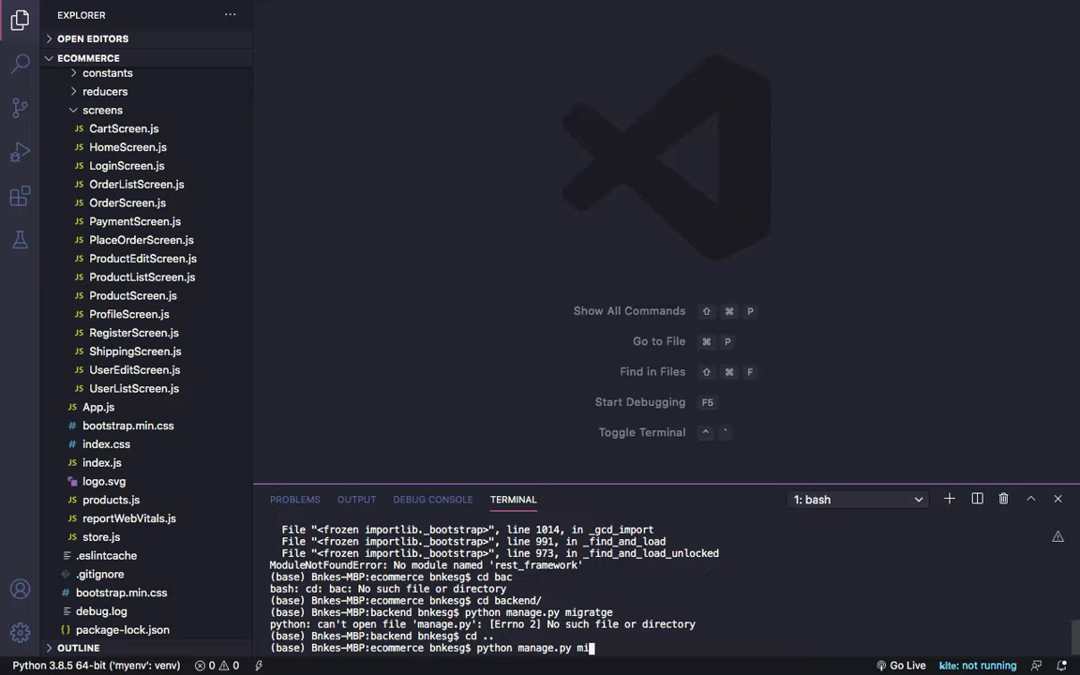
pyautogui.write('gratg')
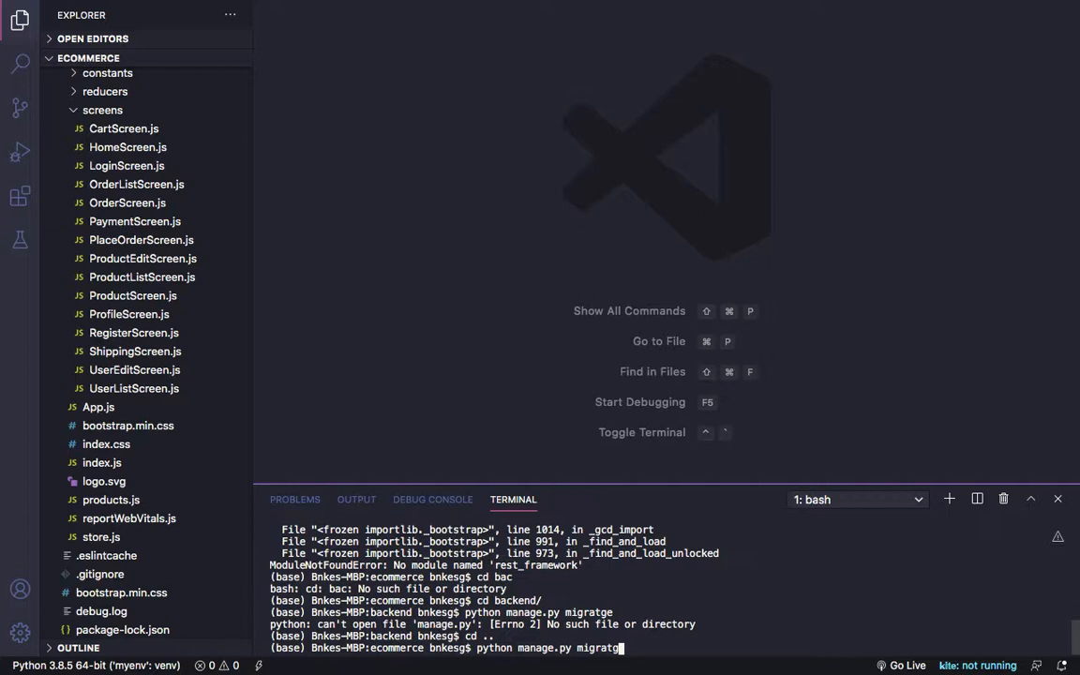
pyautogui.press('Return')
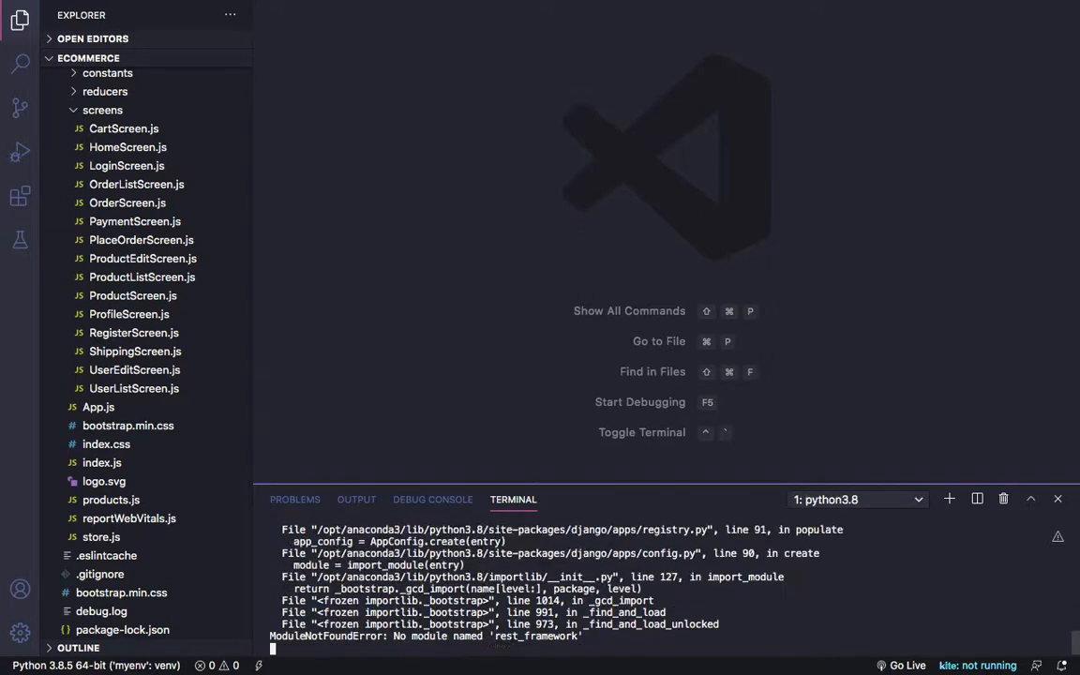